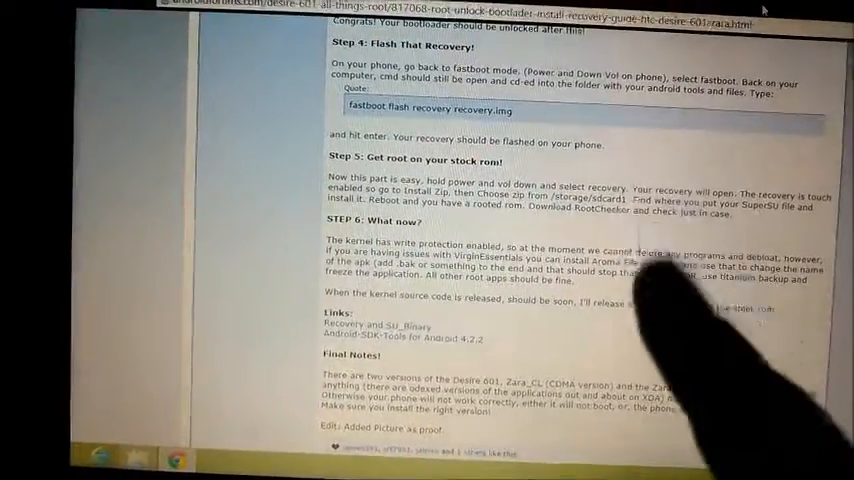
# Step: Open TWRP's Reboot Menu with system, power-off, recovery and bootloader options
pyautogui.scroll(3)
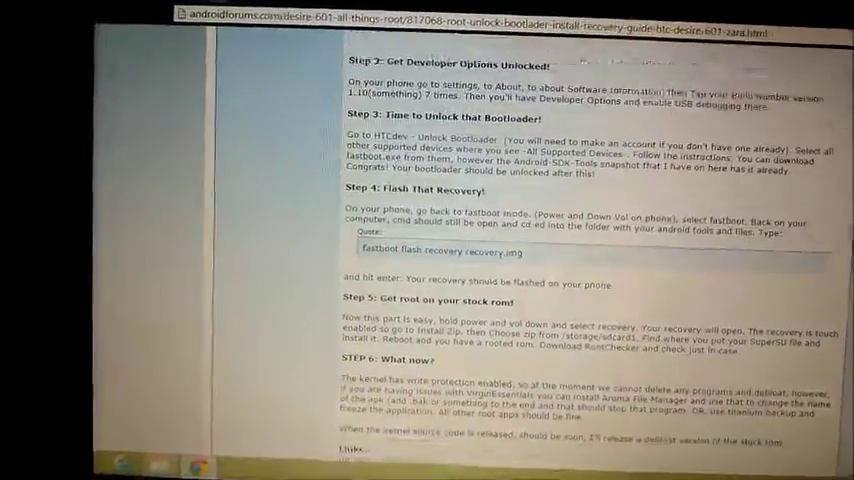
pyautogui.scroll(3)
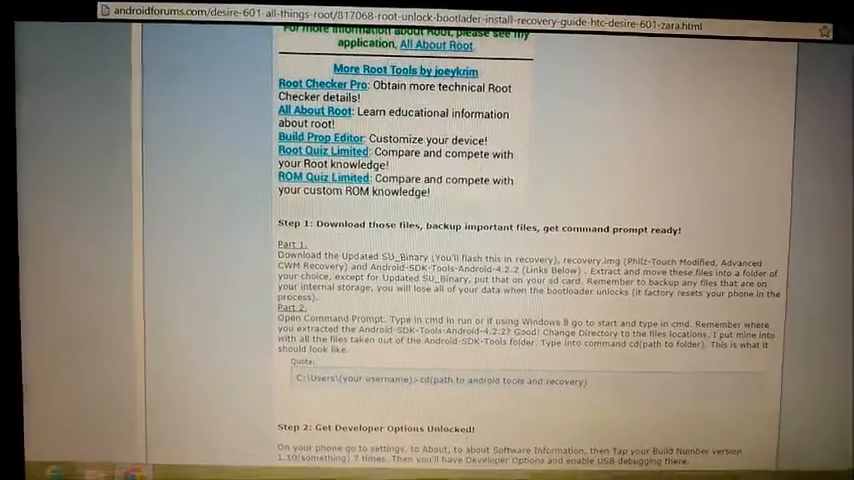
pyautogui.scroll(-3)
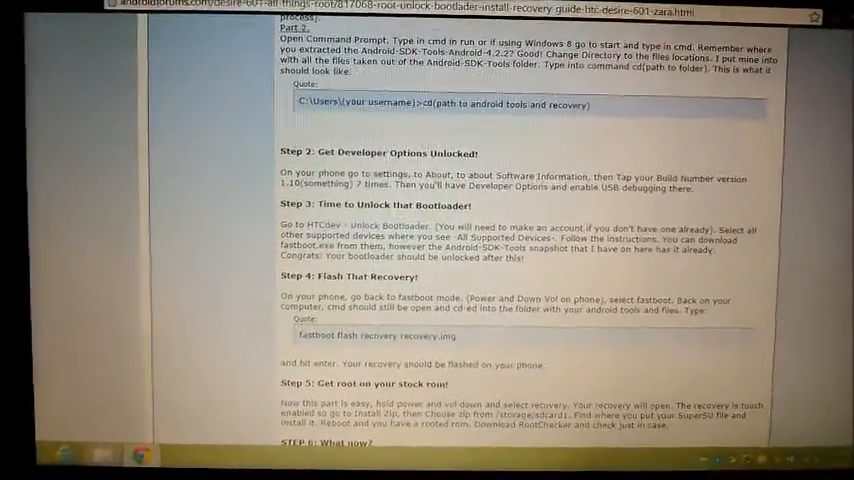
pyautogui.scroll(3)
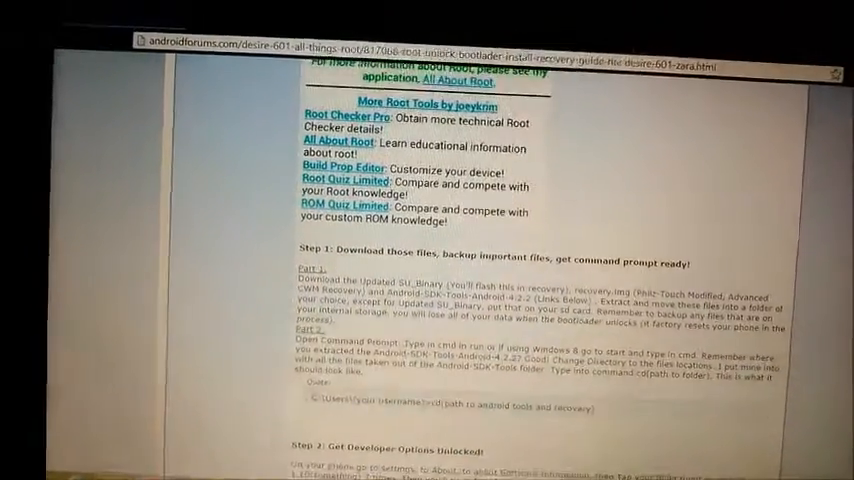
pyautogui.scroll(-3)
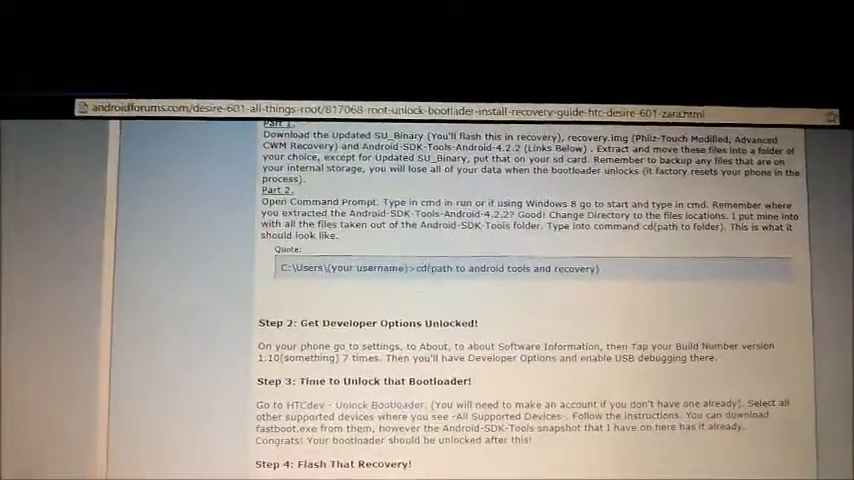
pyautogui.scroll(-3)
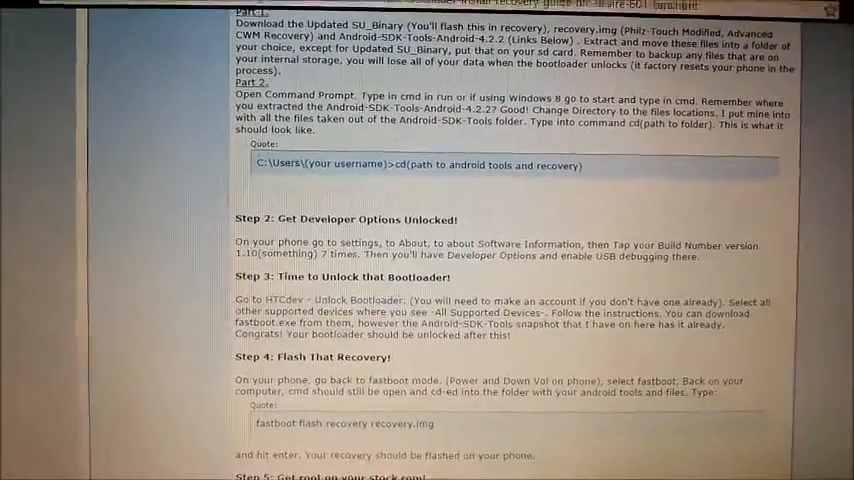
pyautogui.scroll(-3)
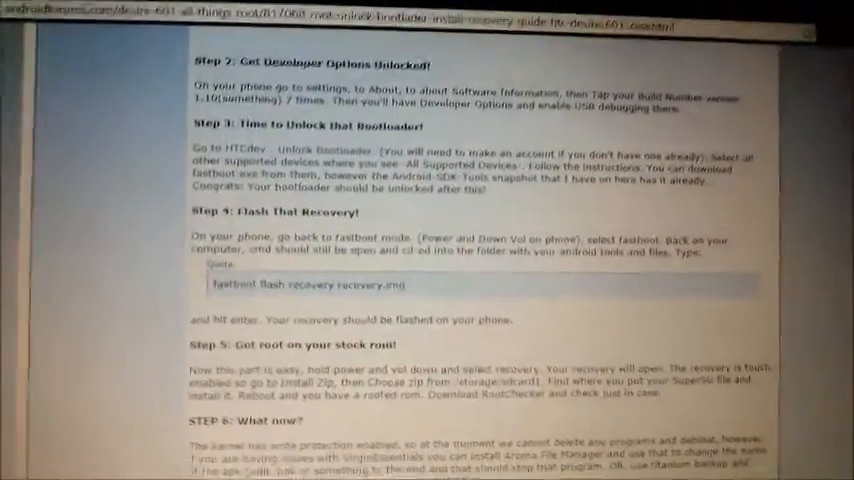
pyautogui.scroll(-3)
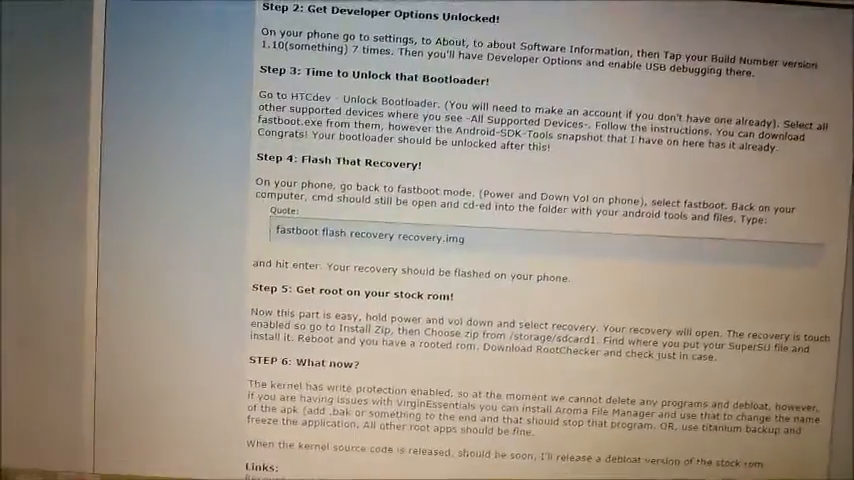
pyautogui.scroll(-3)
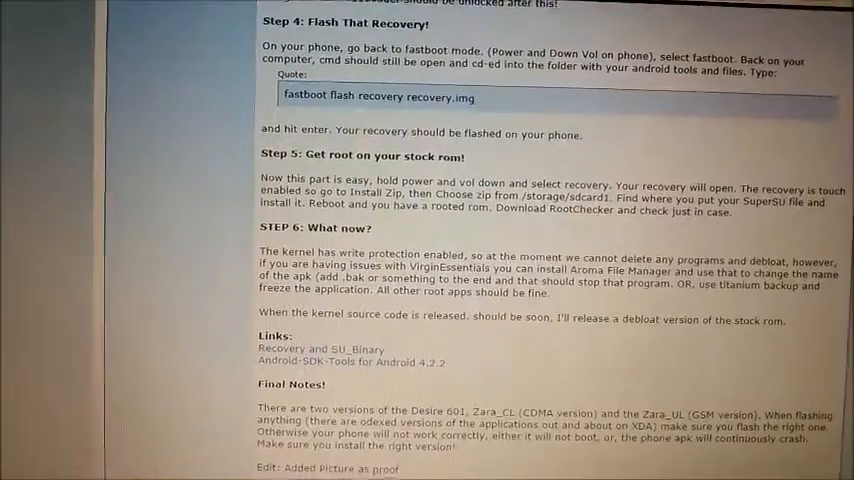
pyautogui.scroll(-3)
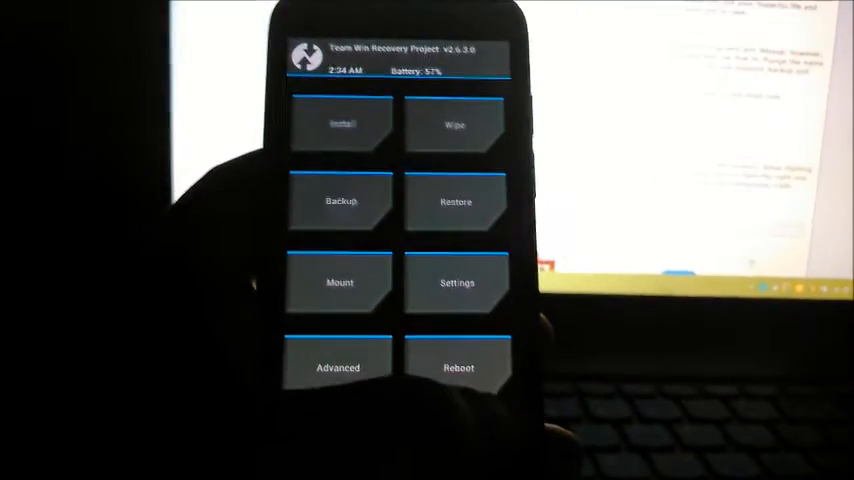
pyautogui.click(456, 368)
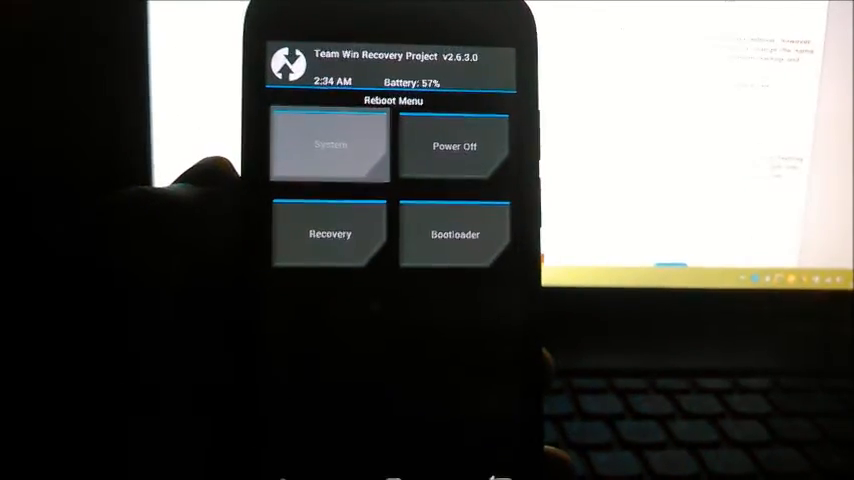